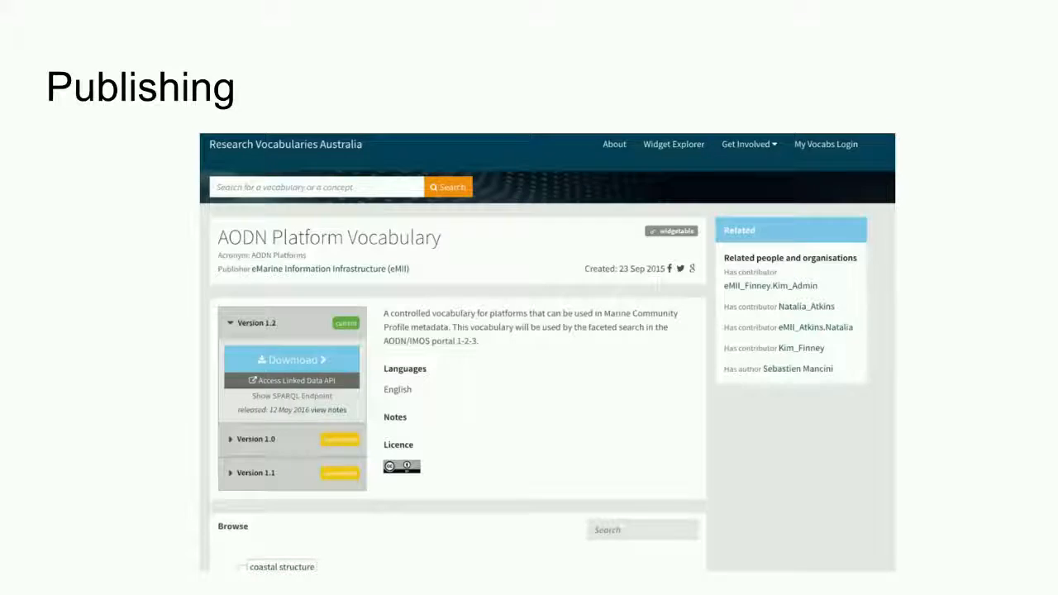
Step: Advance through the Discovery search-results slide to the AODN Platform Vocabulary landing page slide
key(Right)
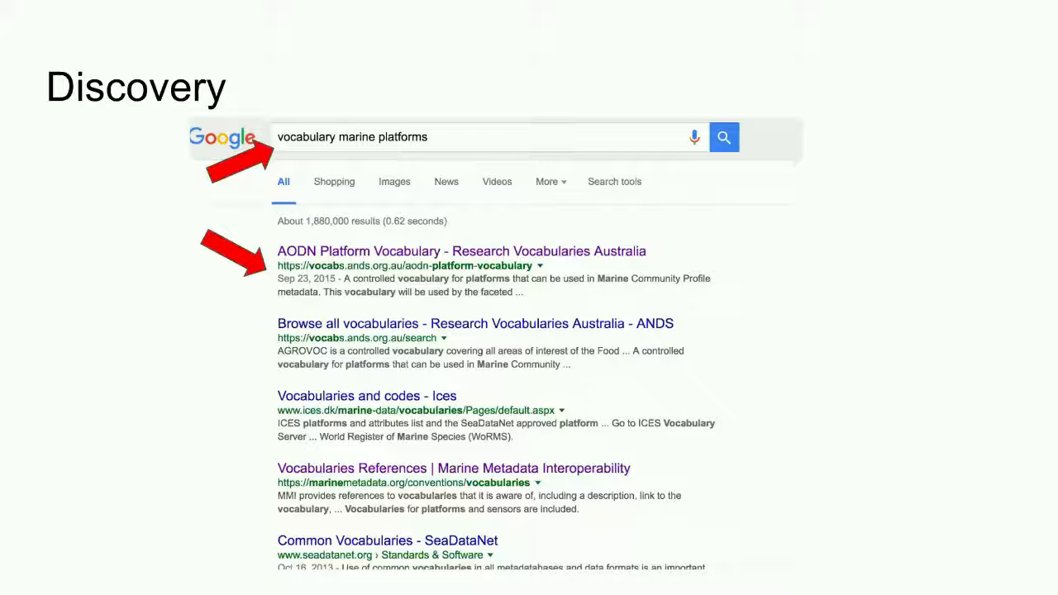
click(463, 252)
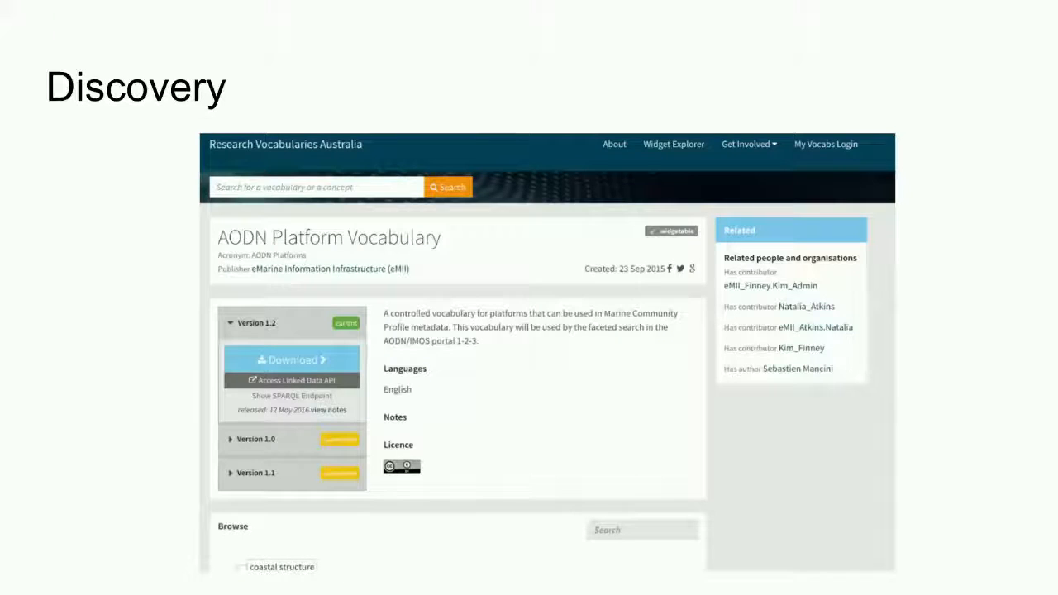